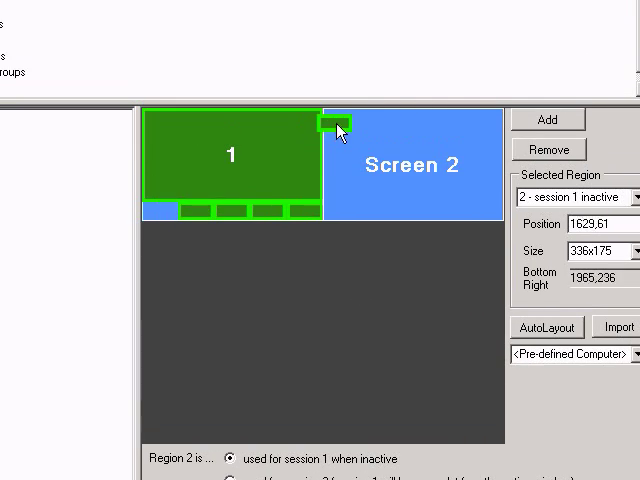
# Step: Drag regions 2, 4 and 5 onto Screen 2 beside the large main region
pyautogui.moveTo(330, 130); pyautogui.dragTo(345, 120)
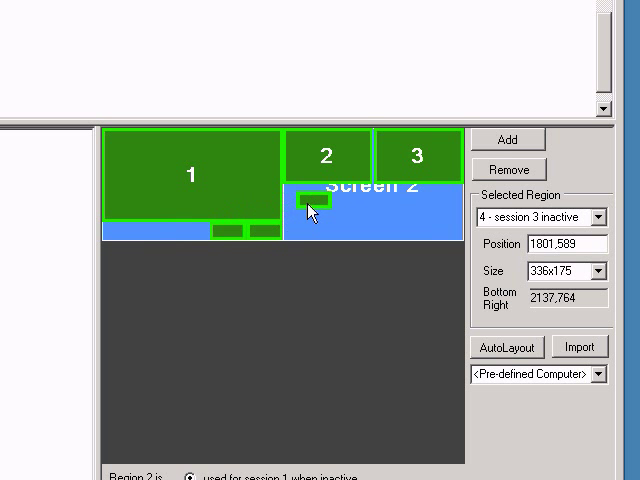
pyautogui.moveTo(308, 202); pyautogui.dragTo(300, 198)
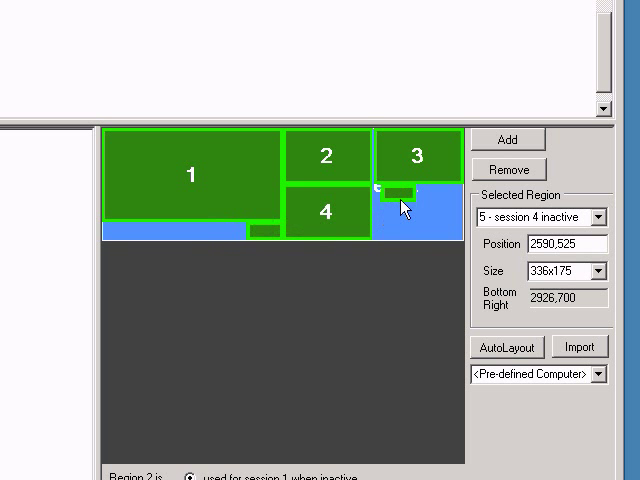
pyautogui.moveTo(403, 205); pyautogui.dragTo(390, 205)
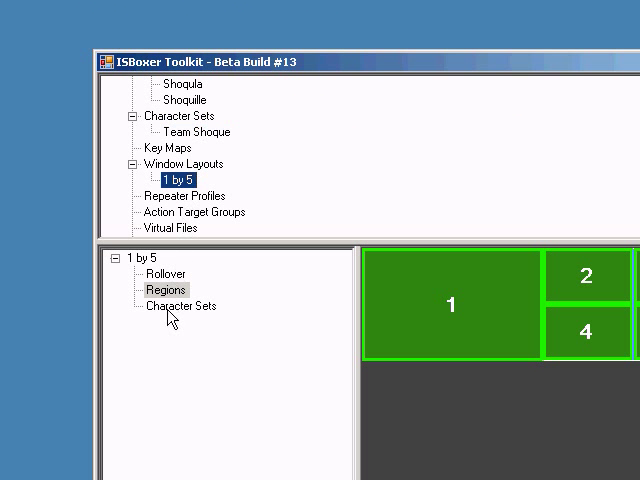
# Step: Expand the 1 by 5 layout's Character Sets node to reveal Team Shoque
pyautogui.click(131, 306)
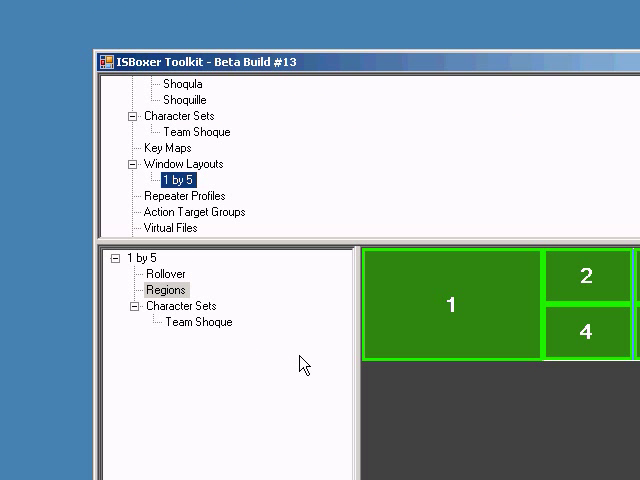
pyautogui.moveTo(218, 234)
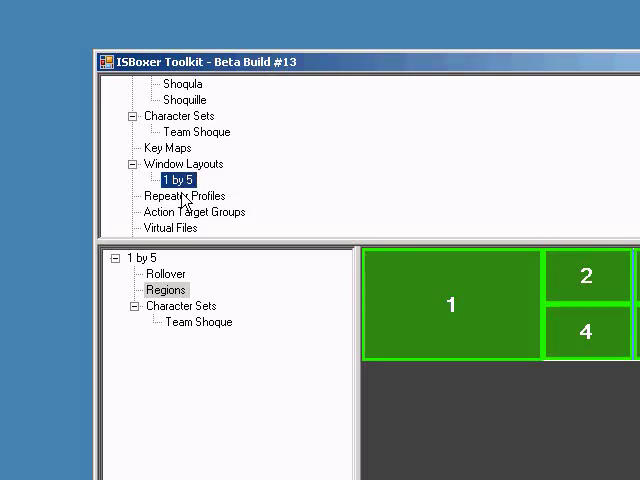
# Step: Add a new repeater profile 'Repeatah' from Repeater Profiles and review its startup defaults
pyautogui.rightClick(185, 195)
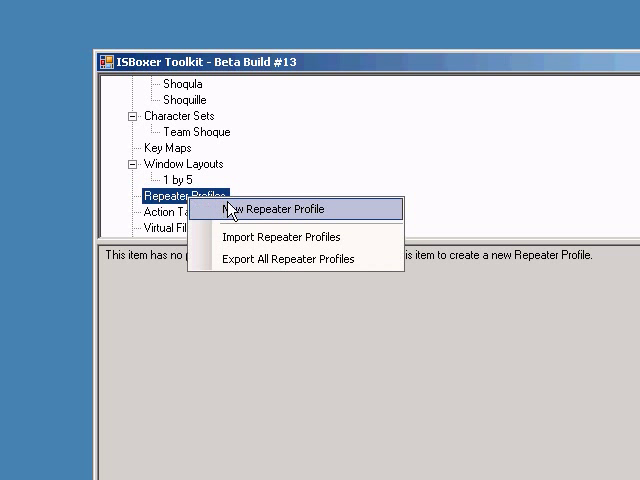
pyautogui.click(270, 209)
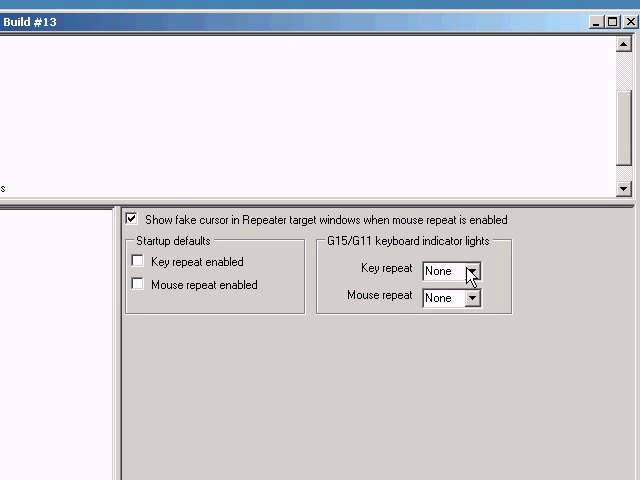
pyautogui.click(475, 271)
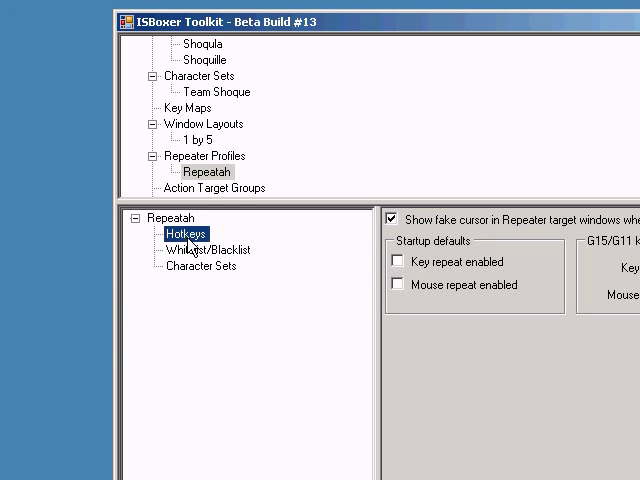
# Step: Enable Repeatah's current-window Toggle Keyboard+Mouse repeating hotkey and assign it MR
pyautogui.click(179, 235)
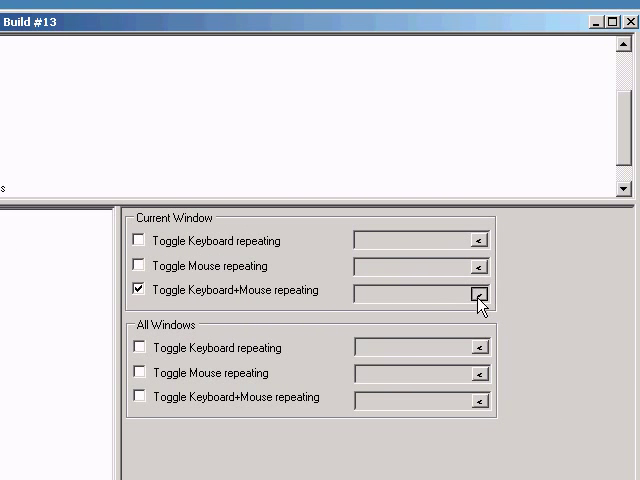
pyautogui.click(480, 296)
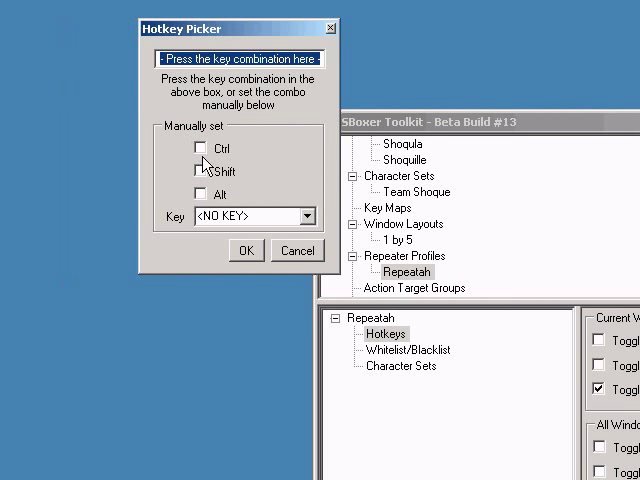
pyautogui.click(303, 215)
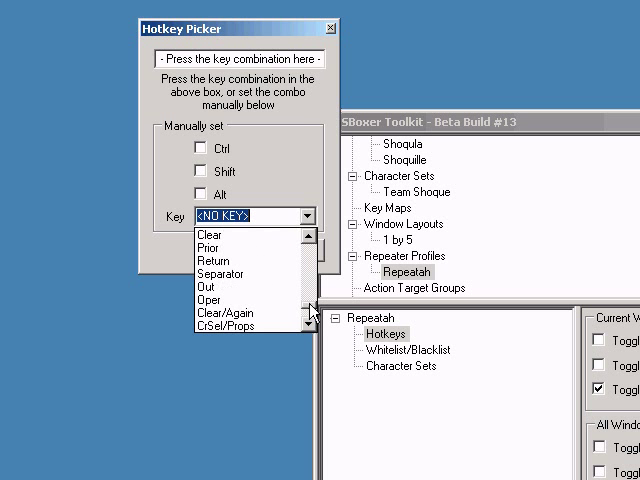
pyautogui.scroll(-3)
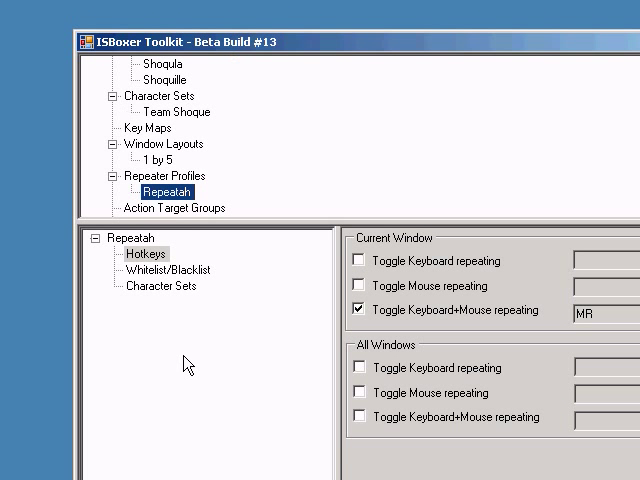
# Step: Expand Repeatah's Character Sets, then open action target group shm_ele
pyautogui.click(89, 286)
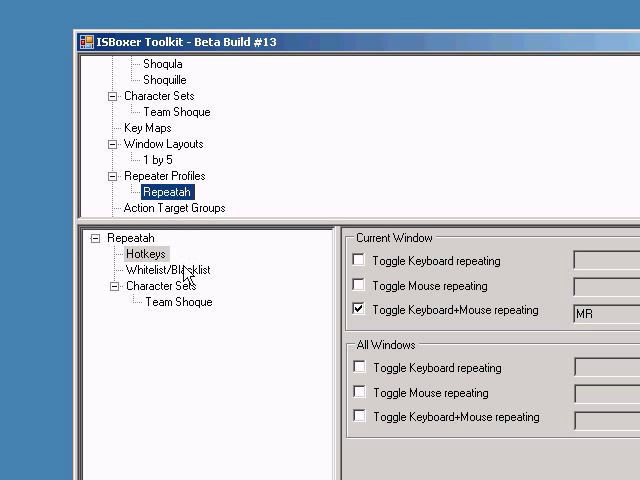
pyautogui.click(155, 270)
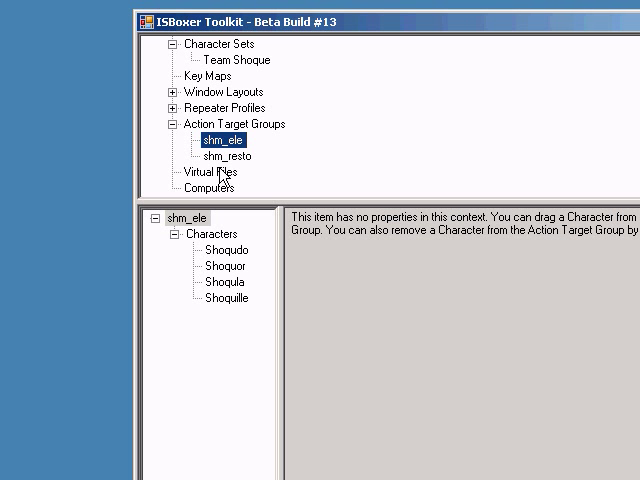
# Step: Create a Config.WTF virtual file and view Shoqula's and Shoquille's virtualized names
pyautogui.rightClick(207, 171)
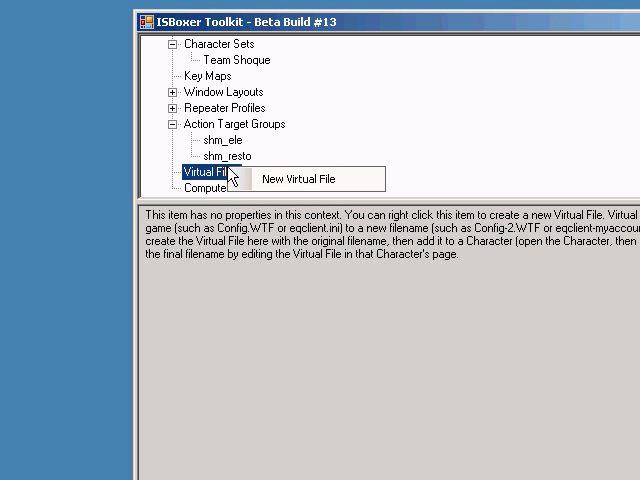
pyautogui.click(302, 178)
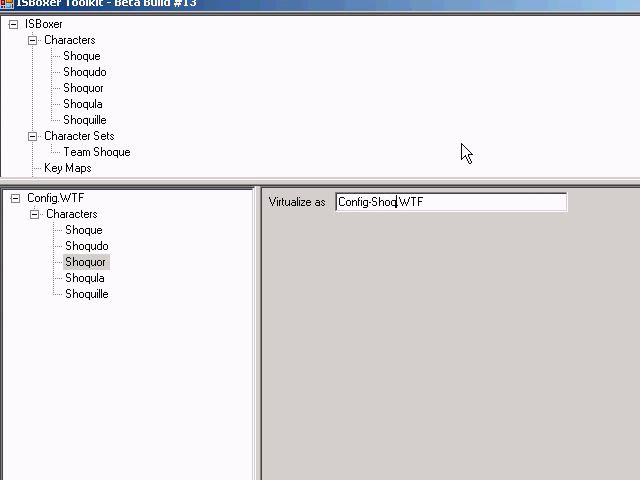
pyautogui.click(86, 277)
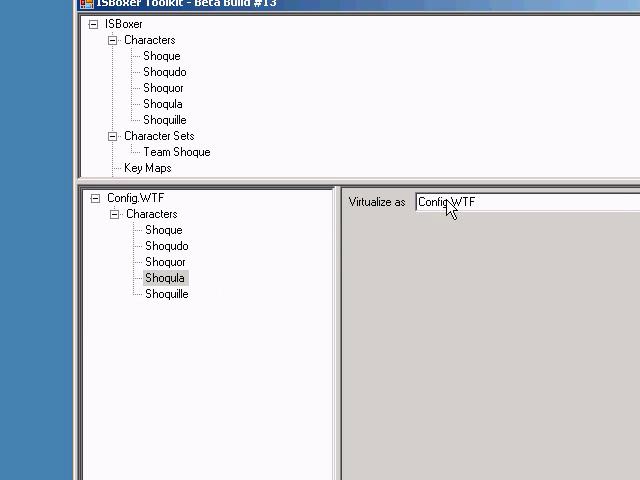
pyautogui.click(167, 293)
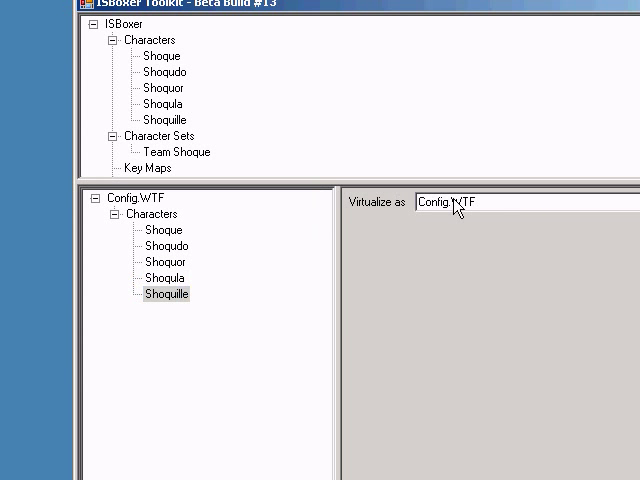